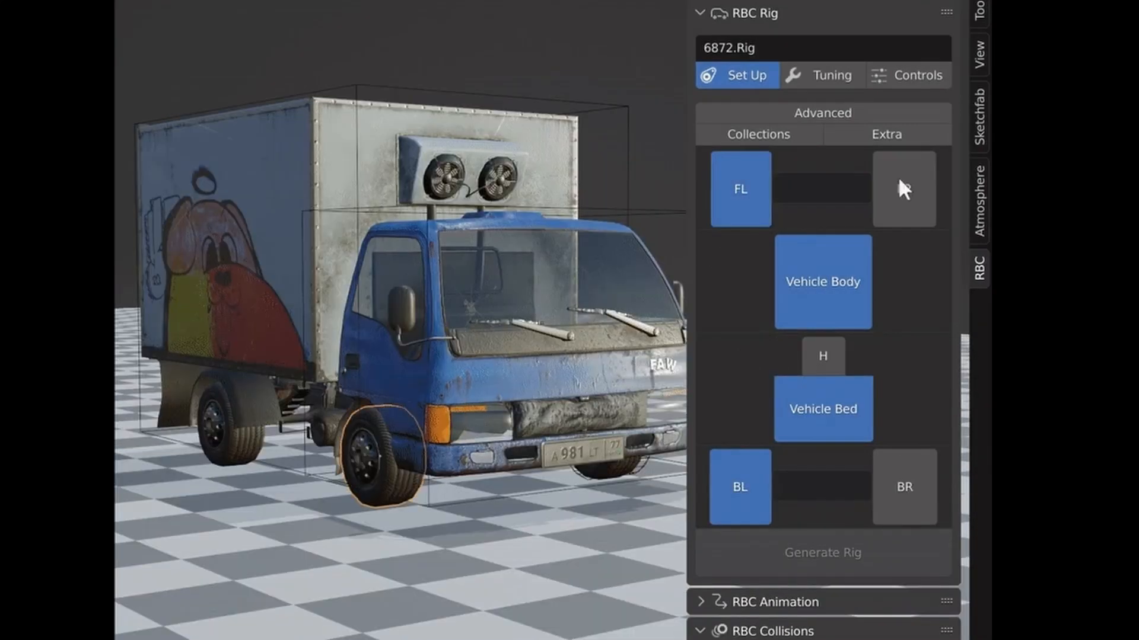
# Browse the Abandoned City Generator's Gumroad page and return to the city scene
pyautogui.click(821, 75)
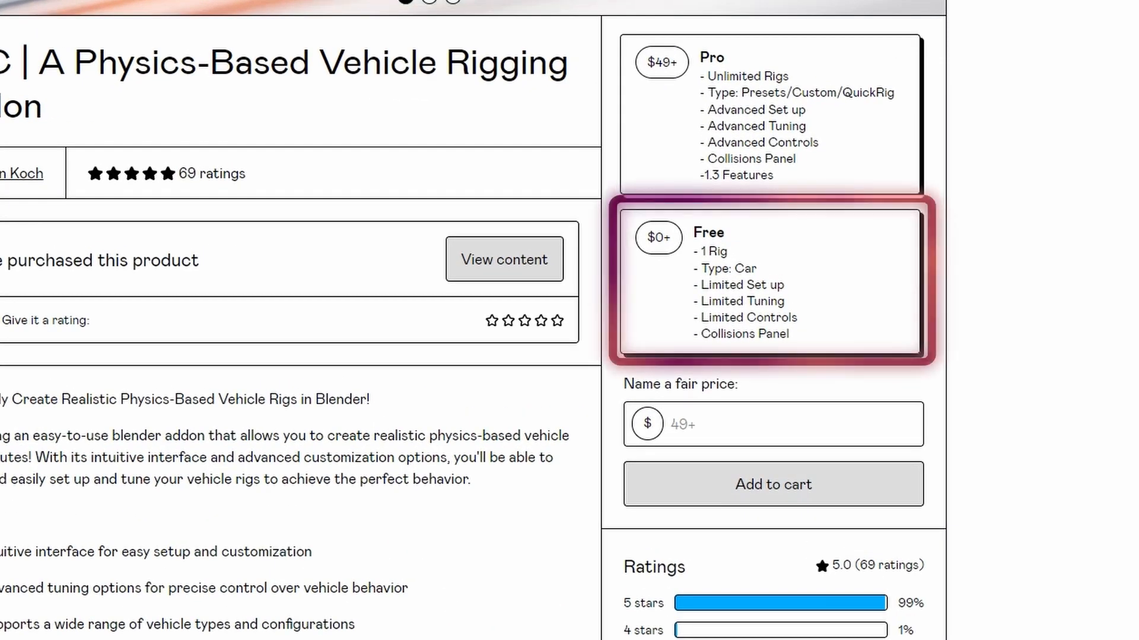
pyautogui.scroll(3)
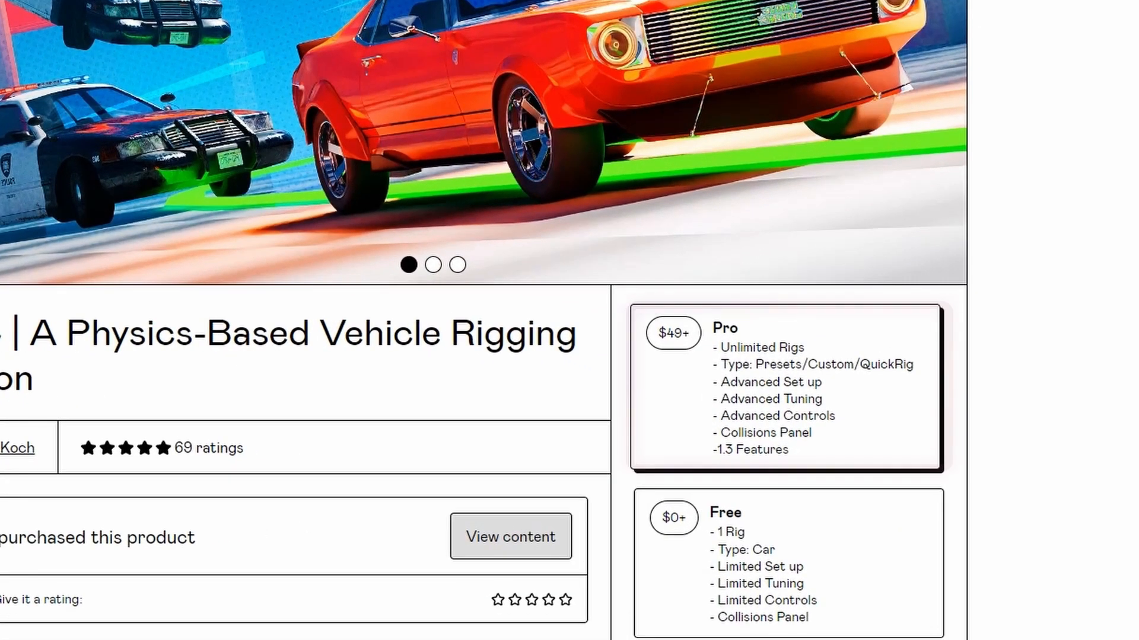
pyautogui.click(784, 384)
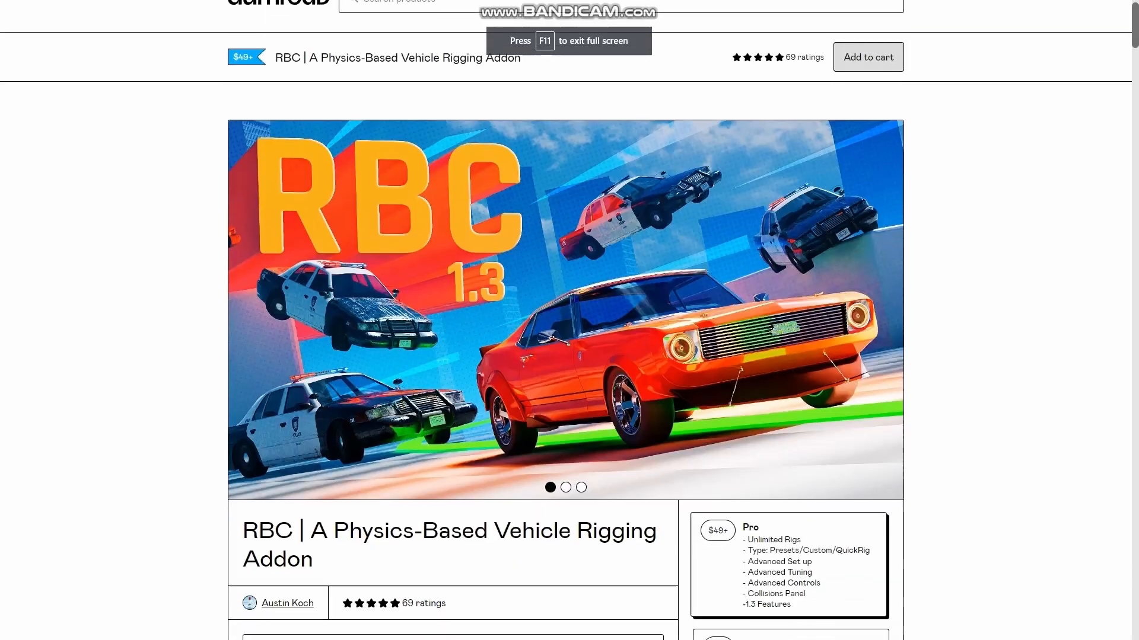
pyautogui.scroll(-3)
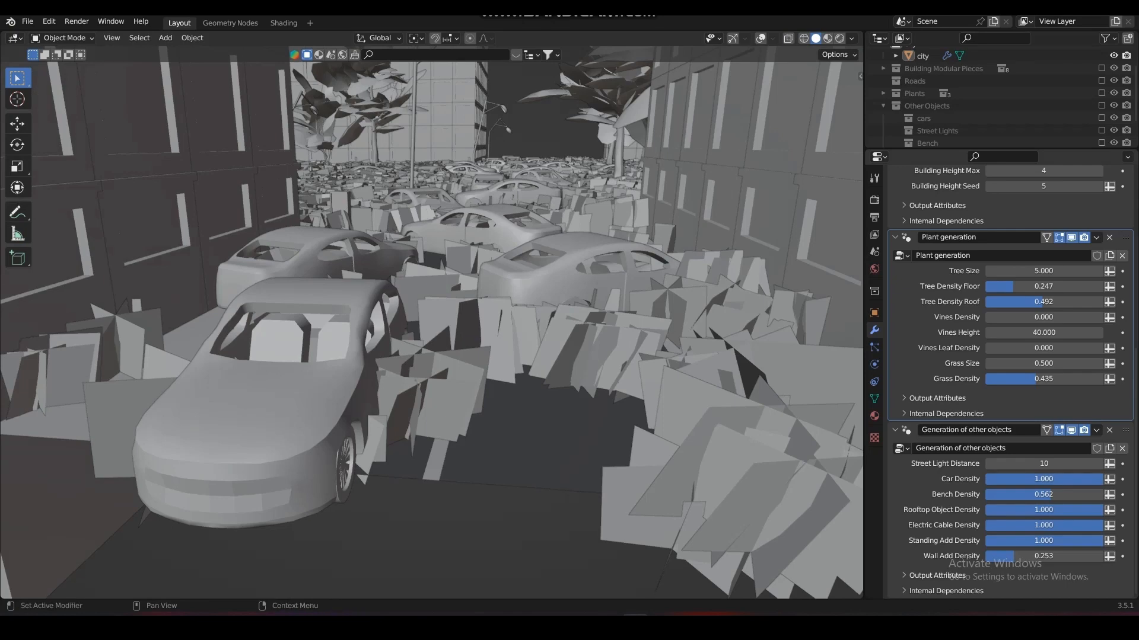
# Lower Car Density to 0.786 and Rooftop Object Density to 0.572 on the city modifier
pyautogui.moveTo(1061, 478); pyautogui.dragTo(999, 477)
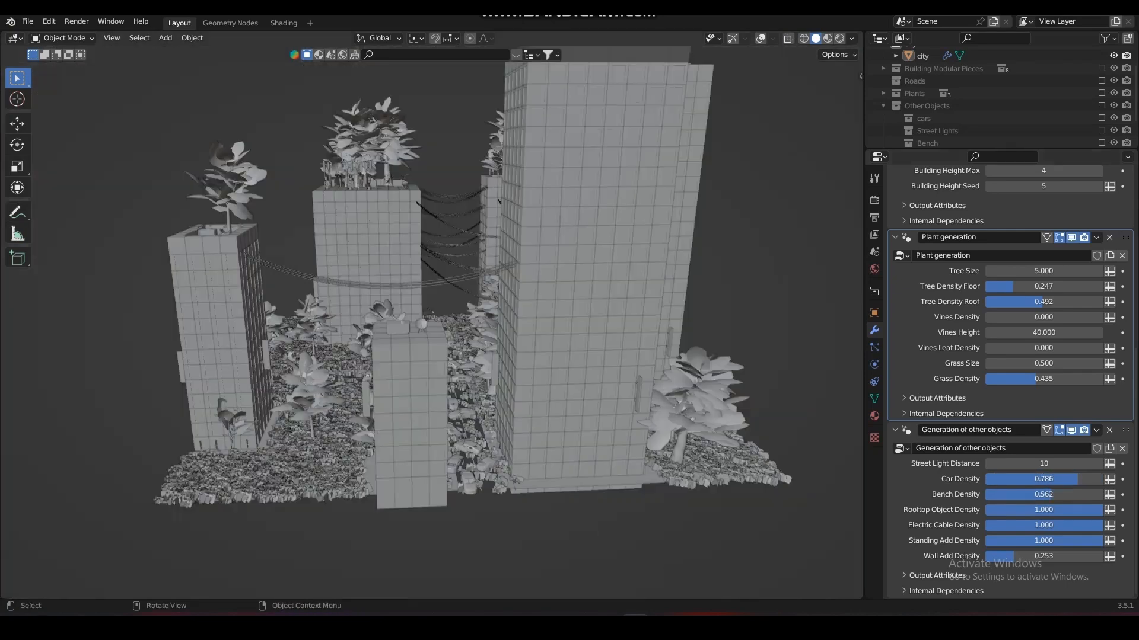
pyautogui.click(1042, 526)
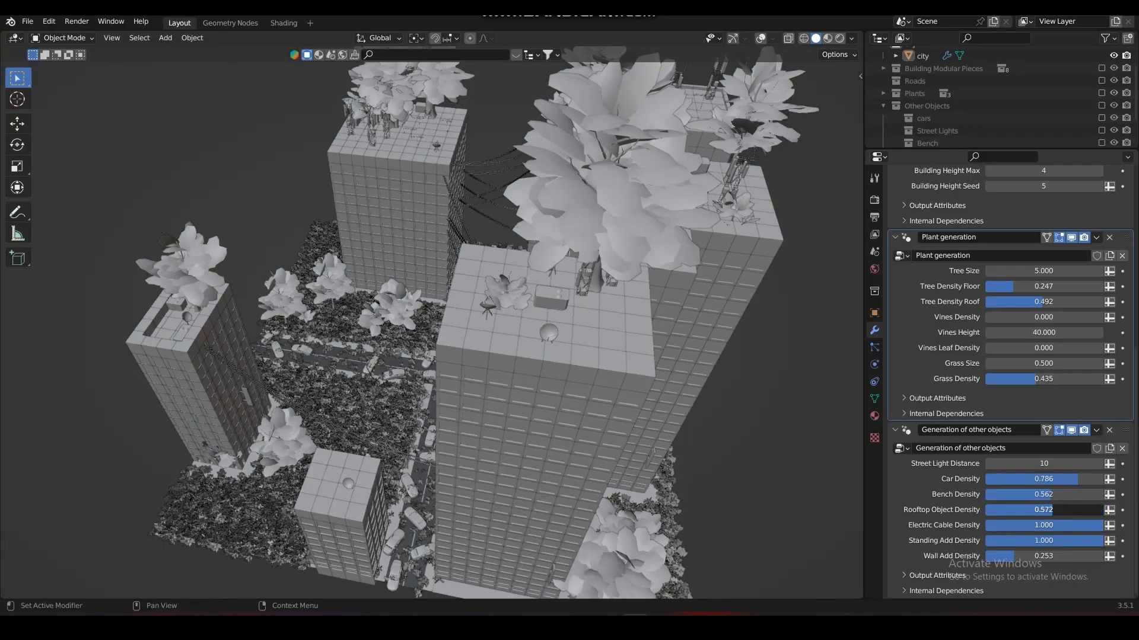
pyautogui.moveTo(1030, 509); pyautogui.dragTo(1067, 509)
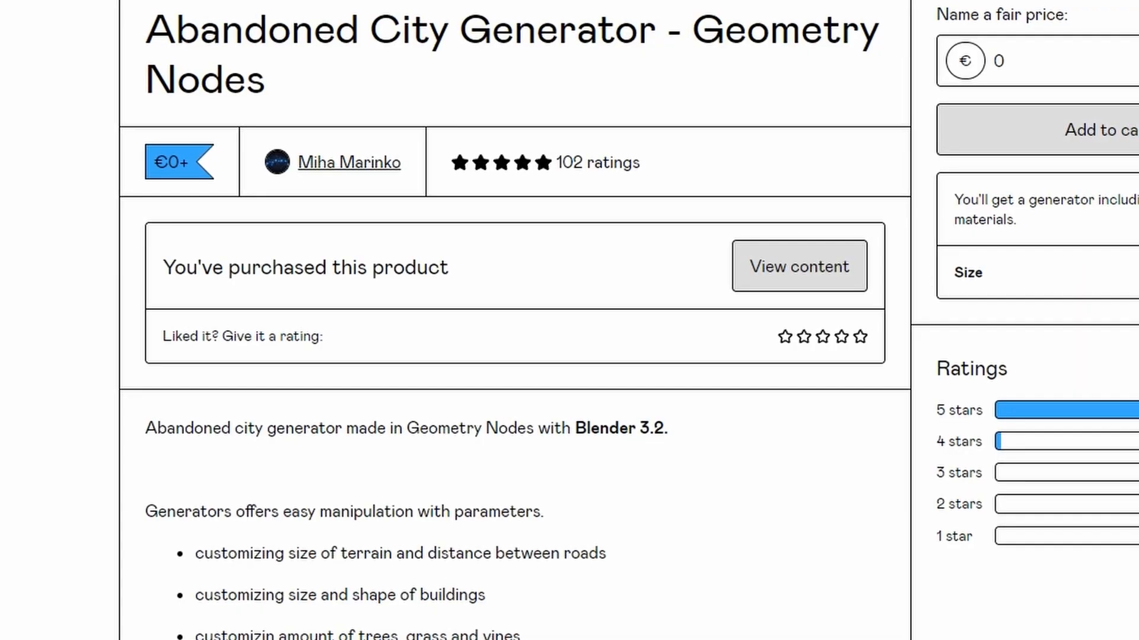
pyautogui.scroll(-3)
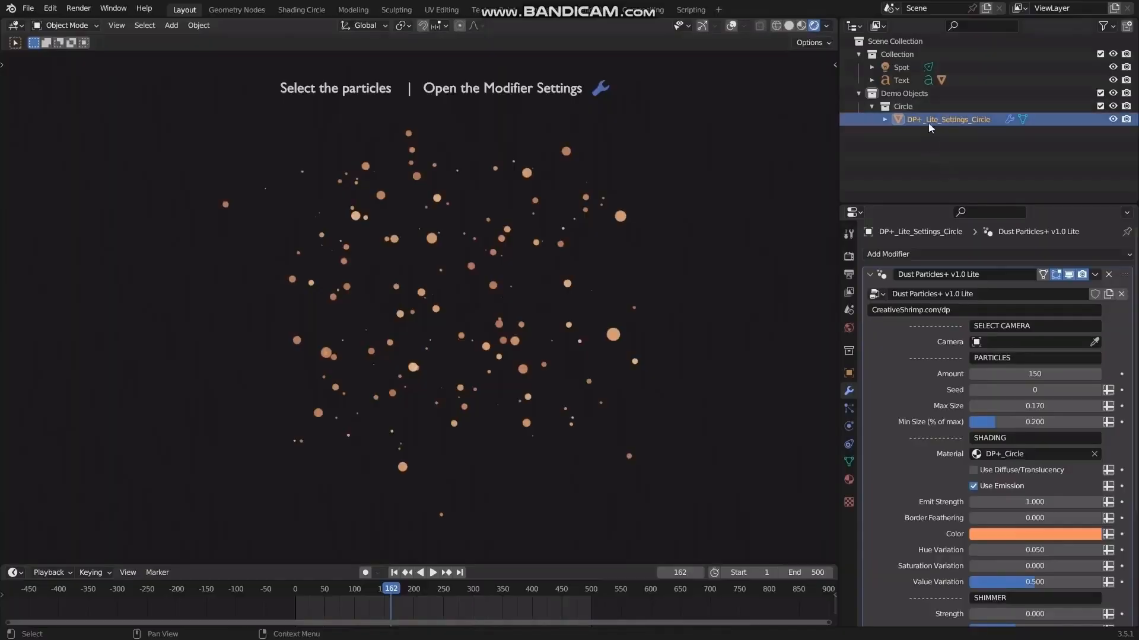
# Copy the DP+ settings object into the lantern file and switch its particles to diffuse shading
pyautogui.press('ctrl+c')
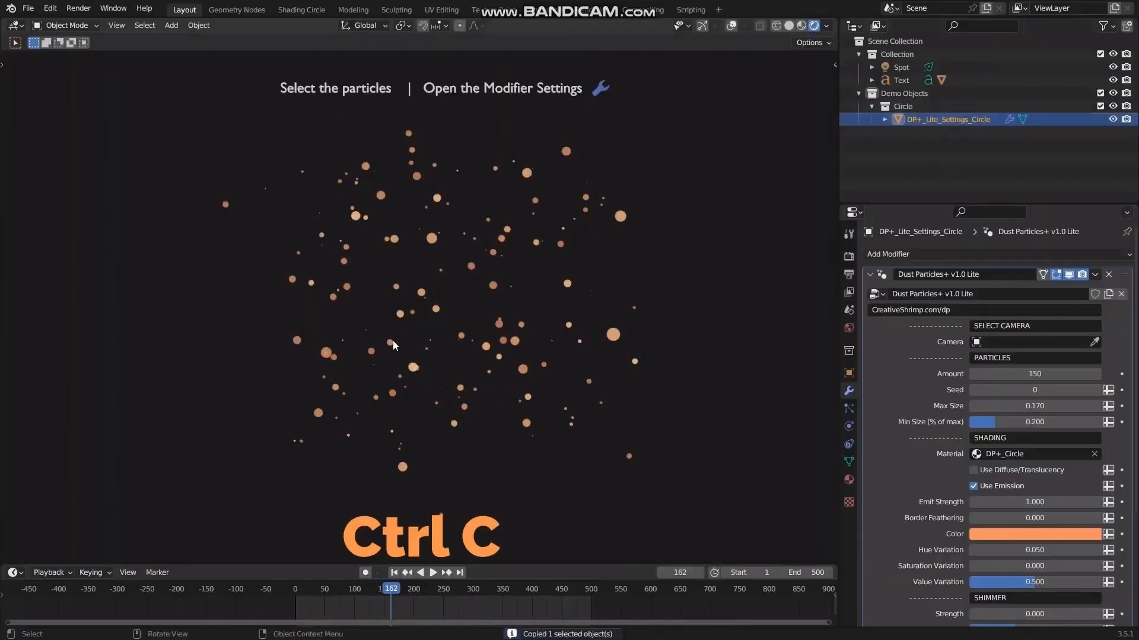
pyautogui.press('ctrl+v')
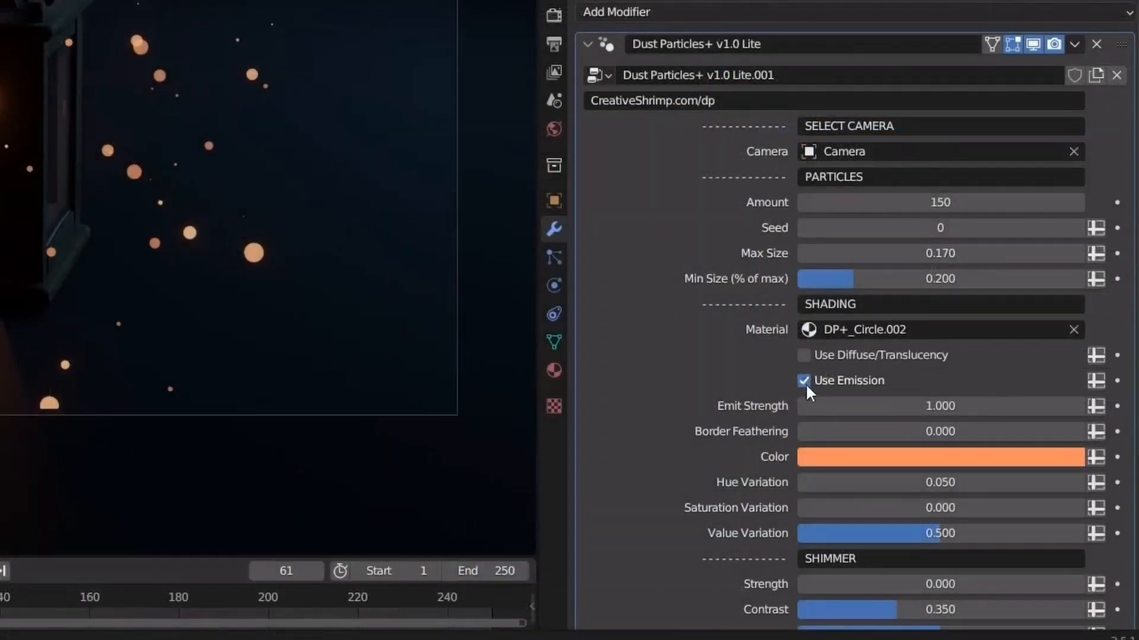
pyautogui.click(803, 355)
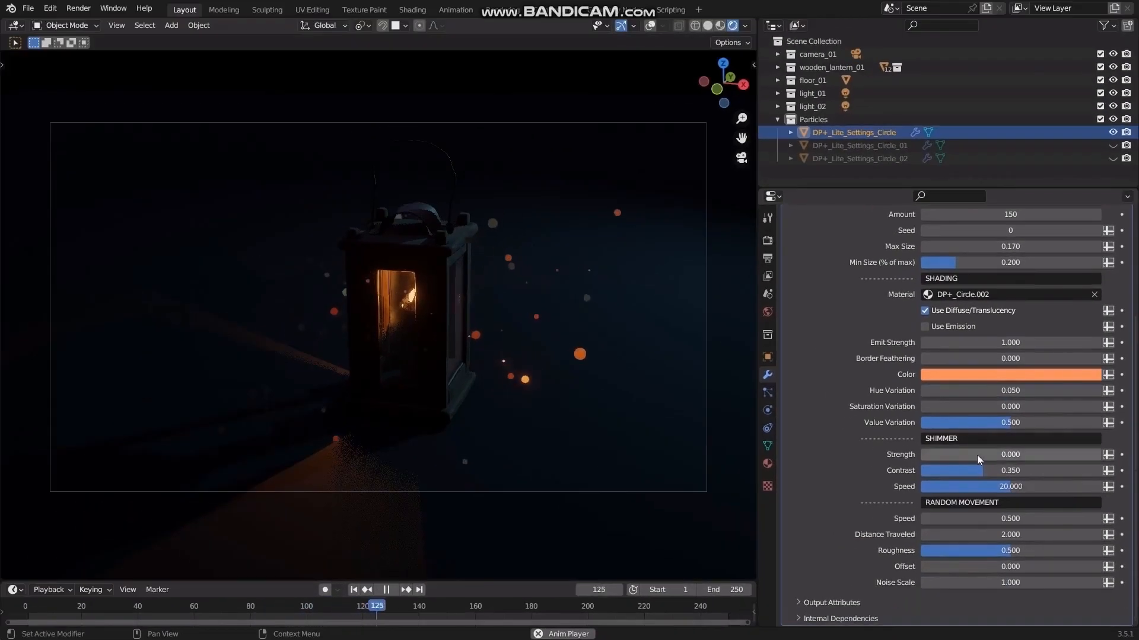
pyautogui.moveTo(945, 454); pyautogui.dragTo(1082, 455)
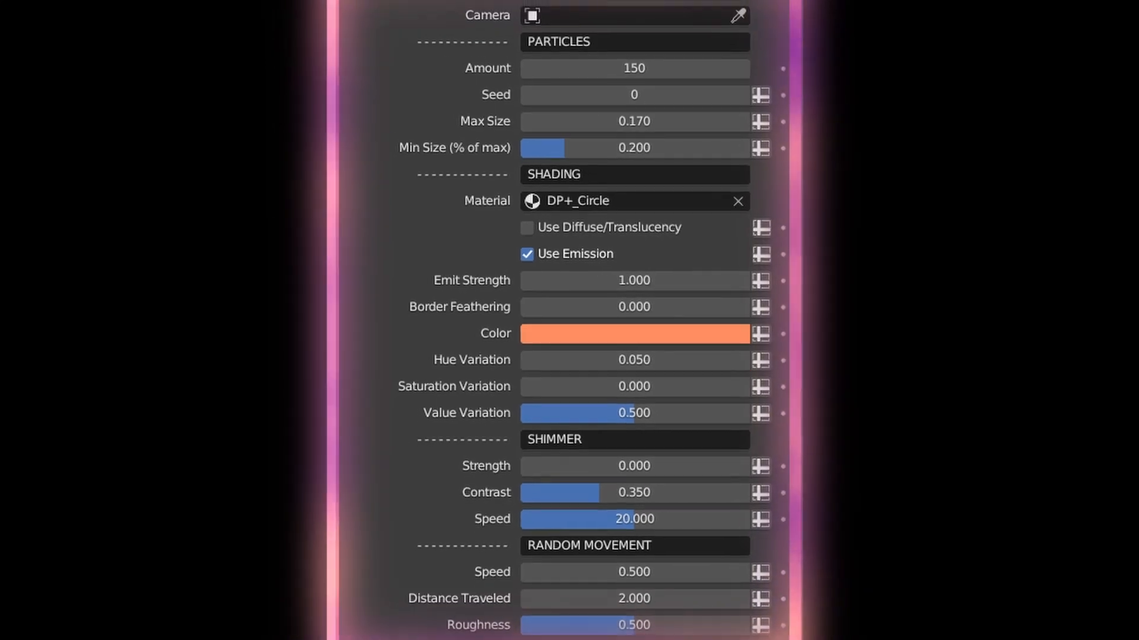
pyautogui.scroll(-3)
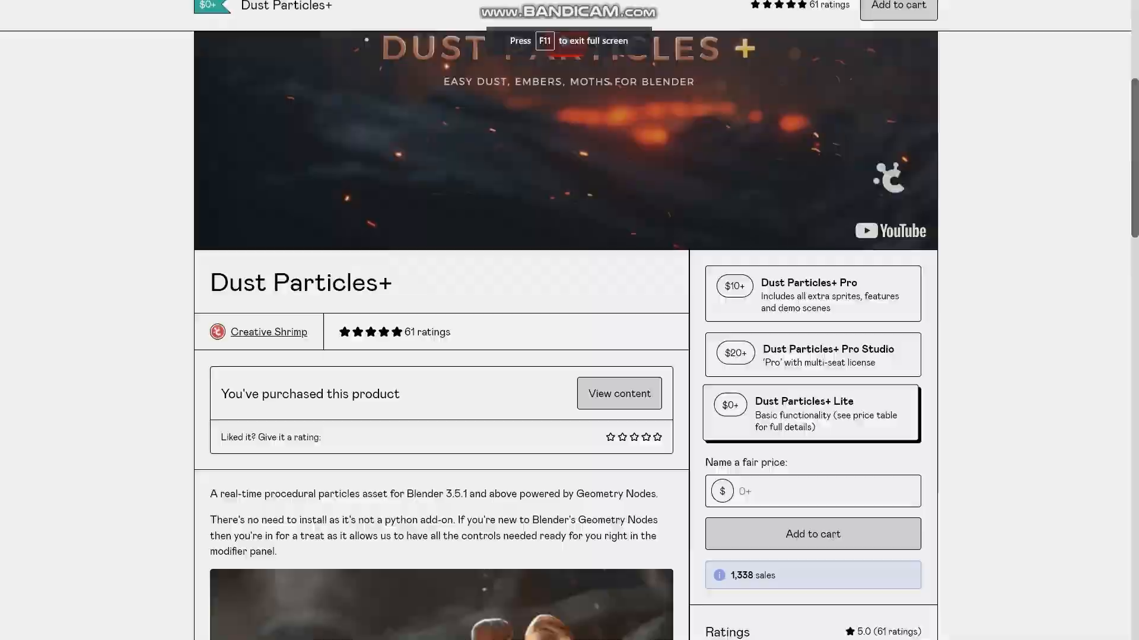
pyautogui.scroll(-3)
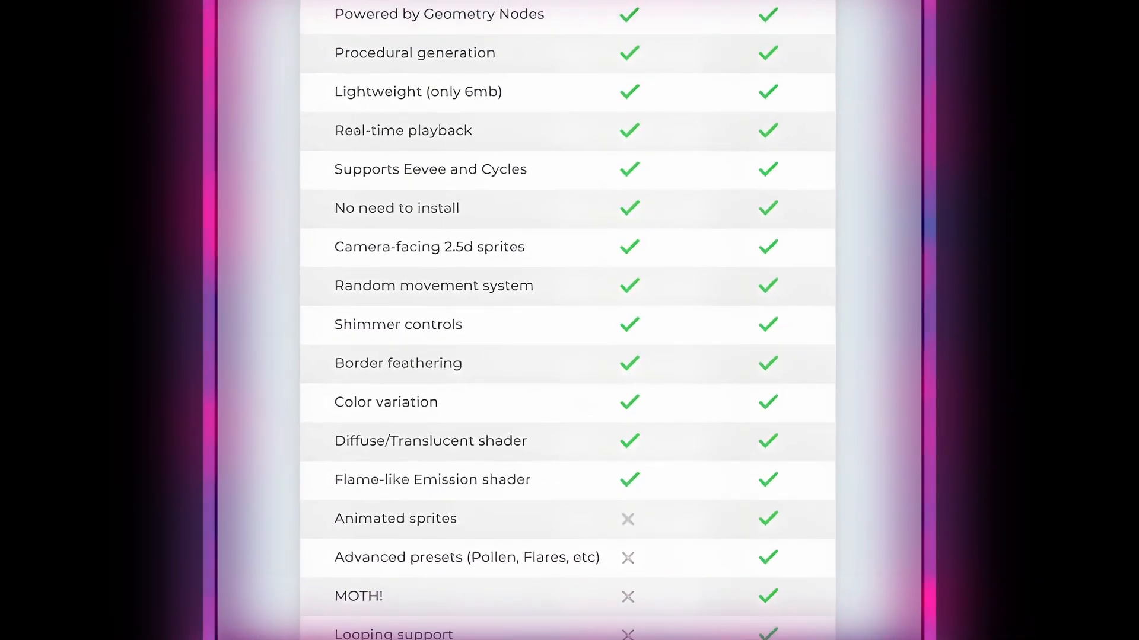
pyautogui.scroll(3)
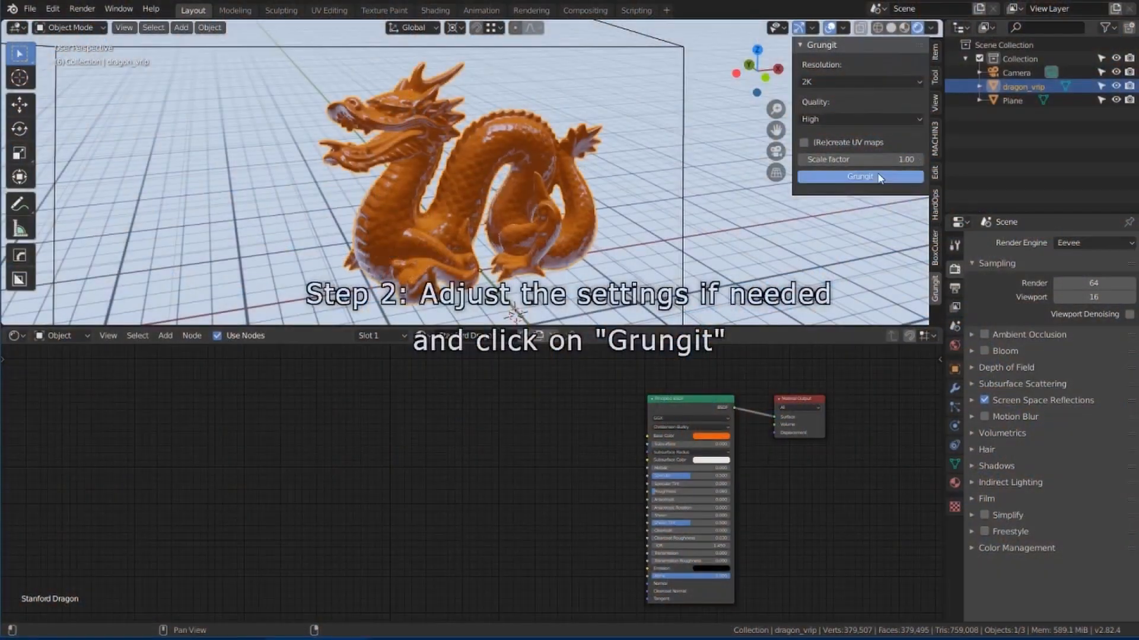
# Request Grungit wear on the orange dragon and browse the creator's Gumroad products
pyautogui.click(858, 177)
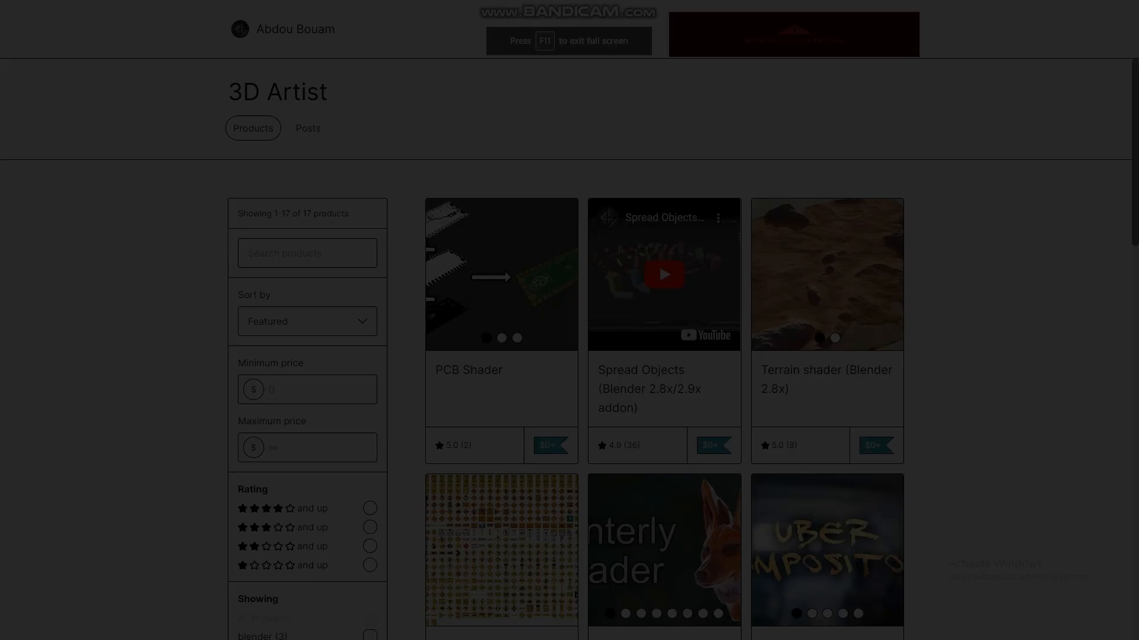
pyautogui.scroll(-3)
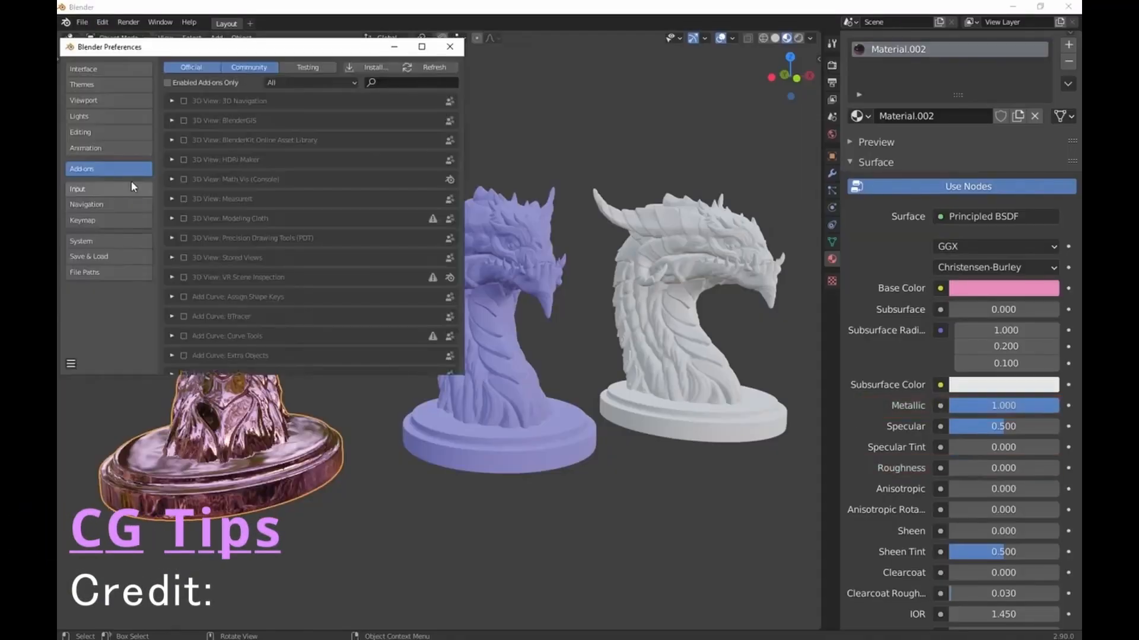
# Install Grungit_1.8.3.zip from Preferences and show the Grungit tools in the N-panel
pyautogui.click(373, 66)
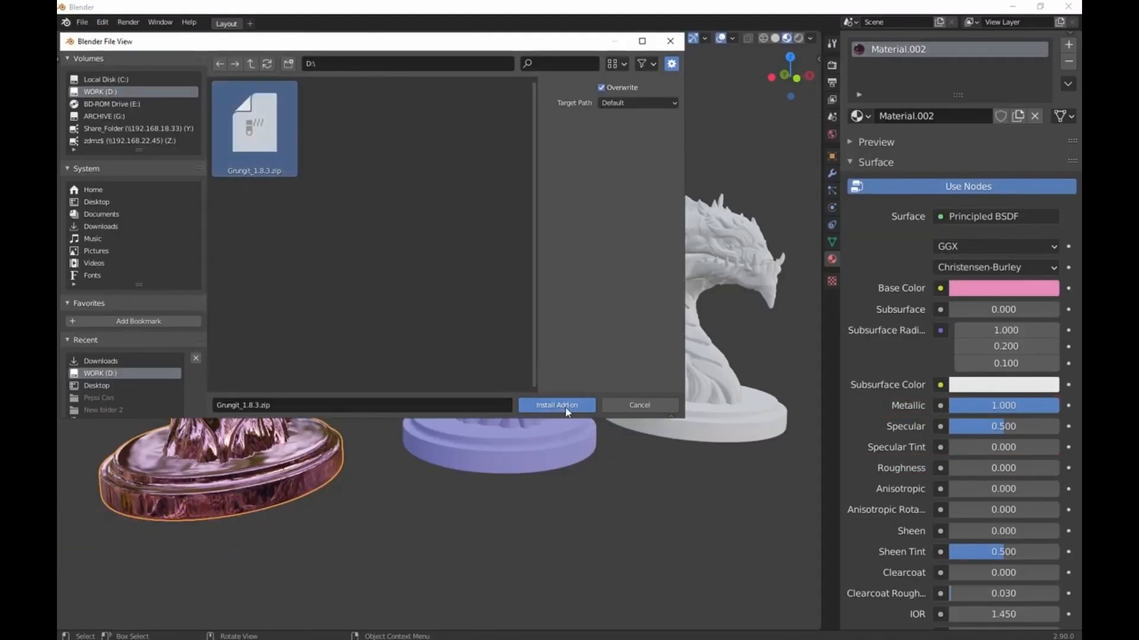
pyautogui.click(556, 406)
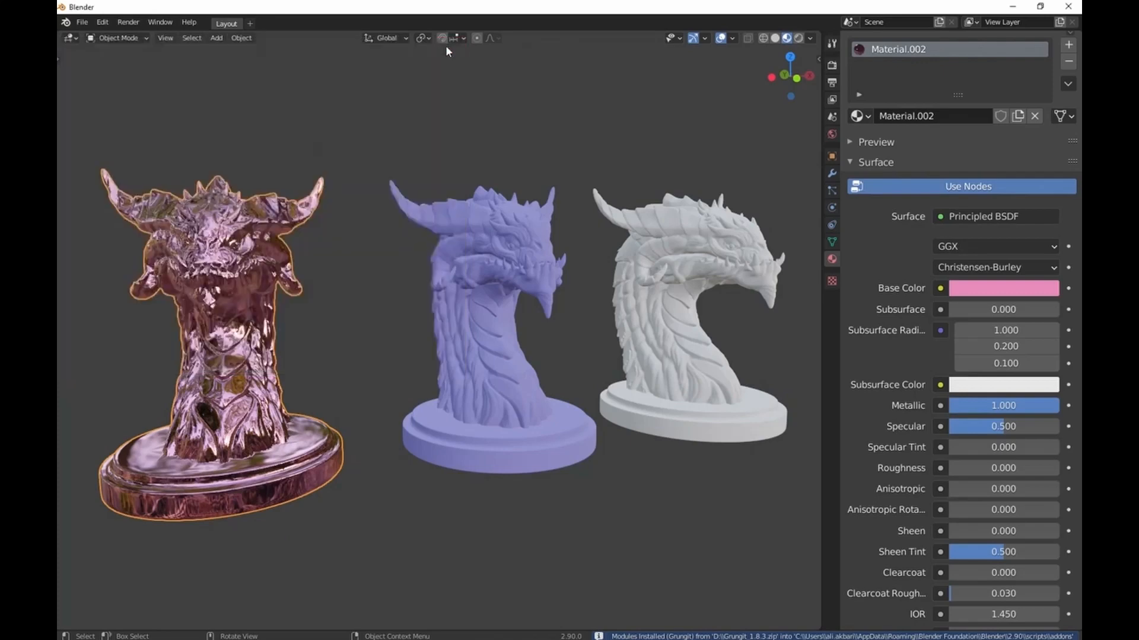
pyautogui.click(811, 165)
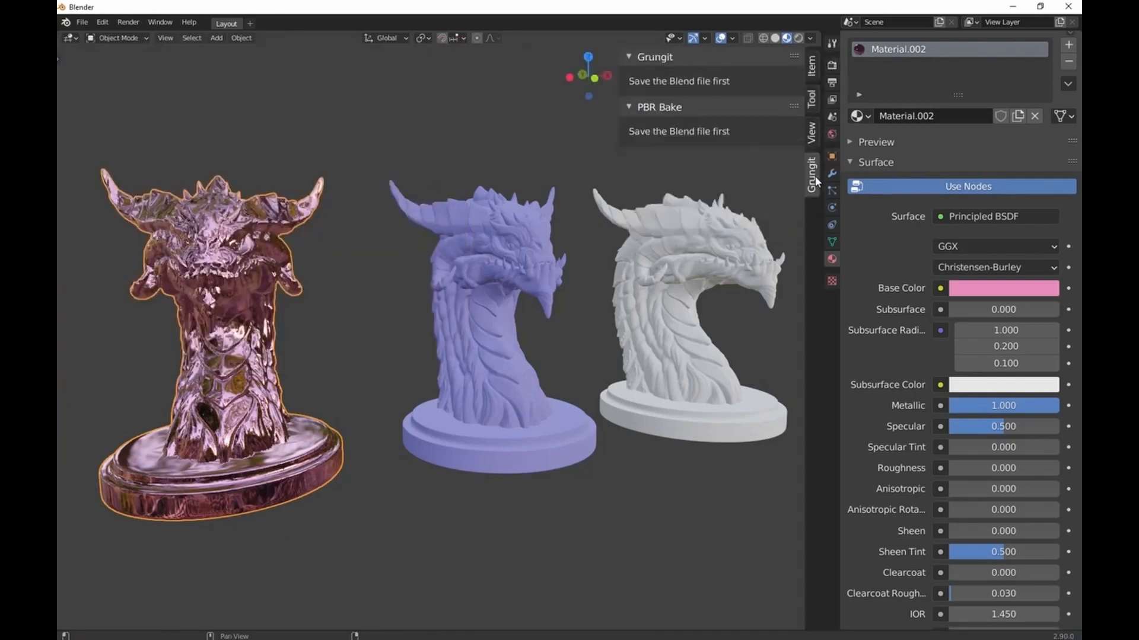
pyautogui.moveTo(83, 62)
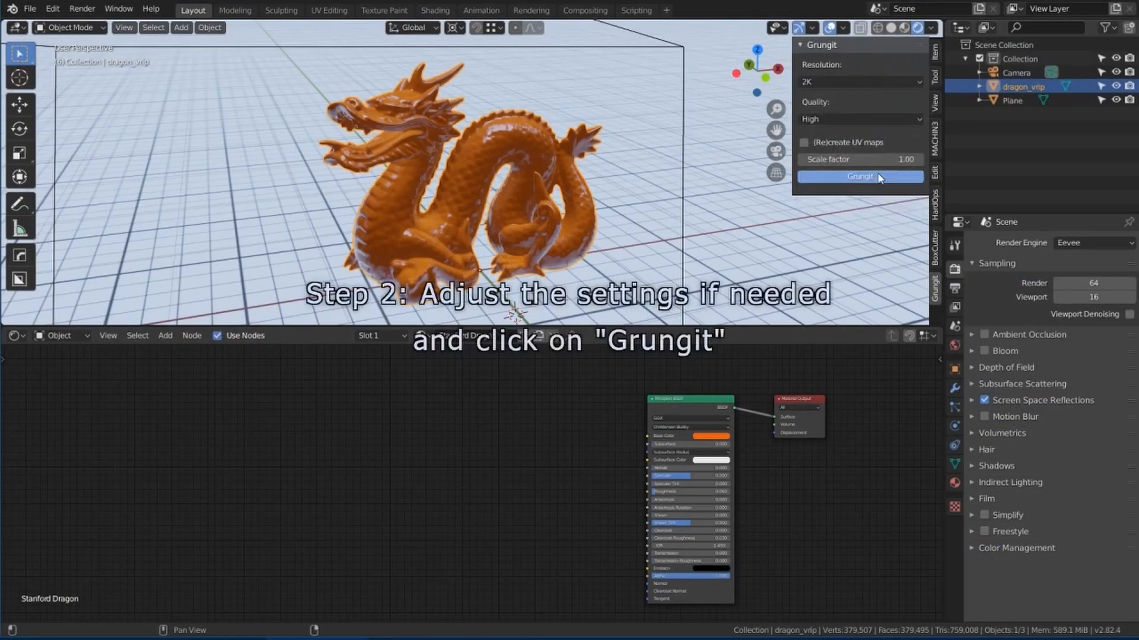
# Run Grungit on the dragon at 2K resolution, High quality, confirming the several-minutes warning
pyautogui.click(859, 176)
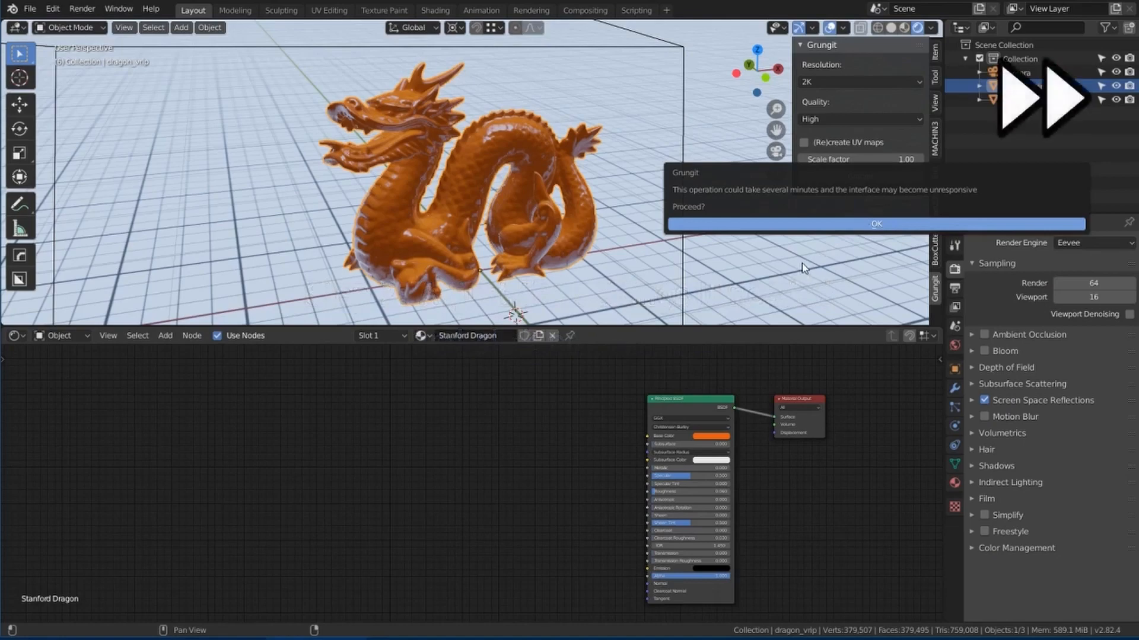
pyautogui.click(876, 224)
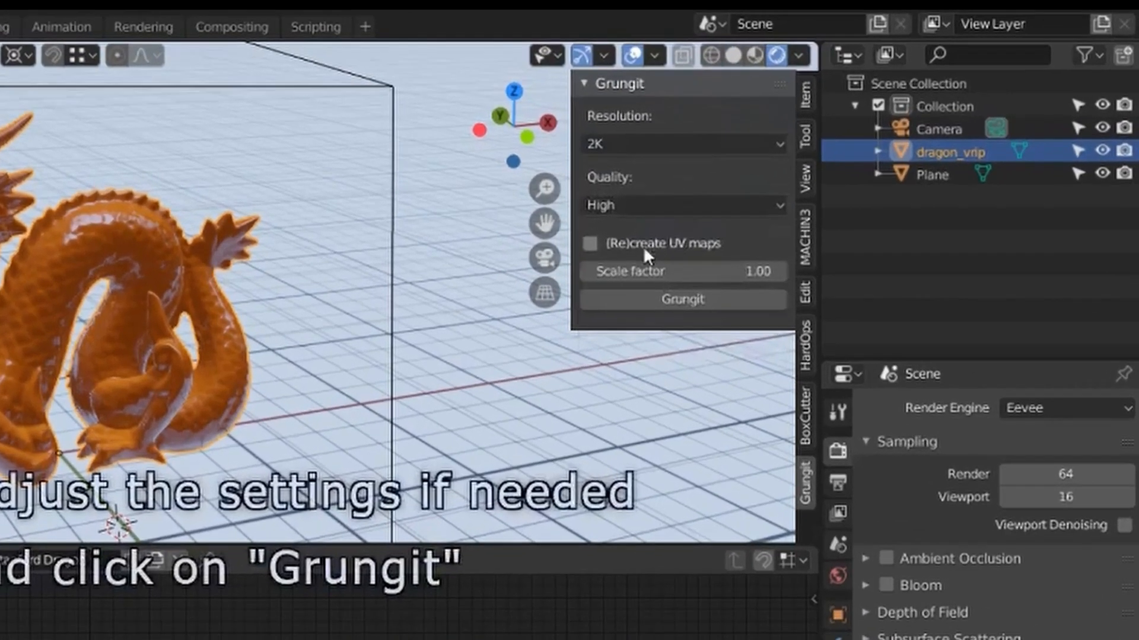
pyautogui.click(680, 300)
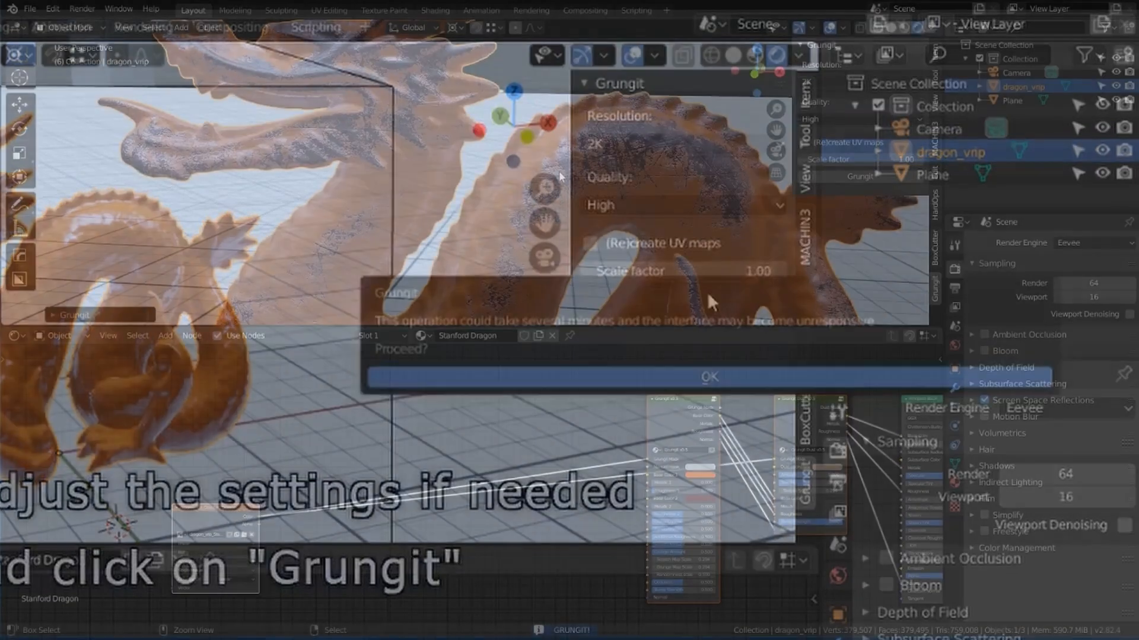
pyautogui.click(708, 377)
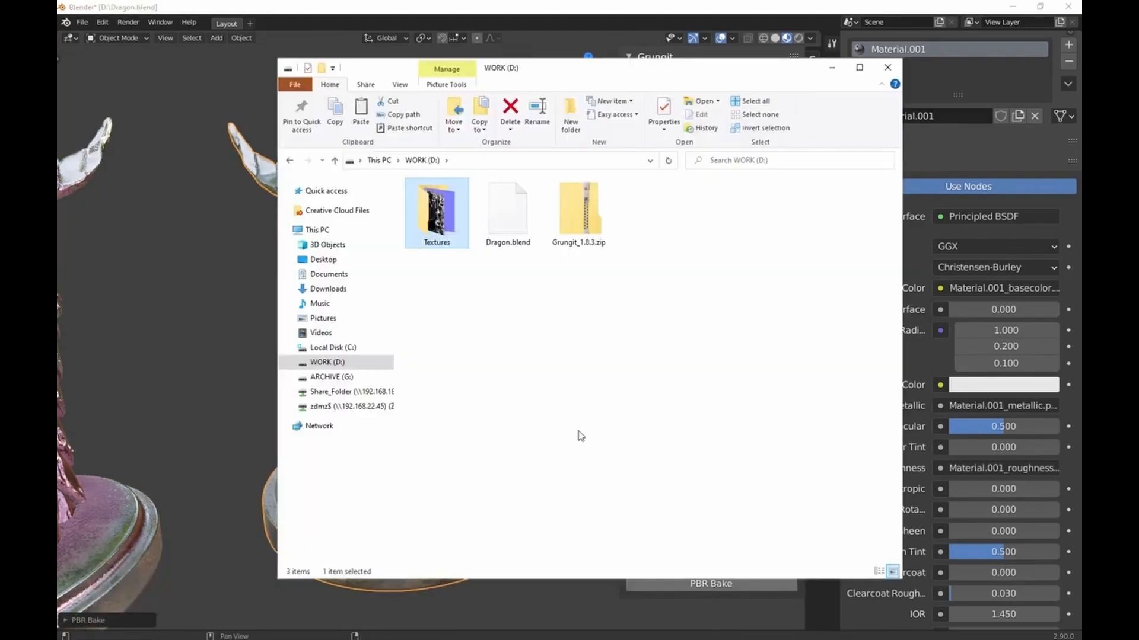
# View the Textures folder beside Dragon.blend and the Grungit node's scratch, grunge and roughness inputs
pyautogui.doubleClick(437, 211)
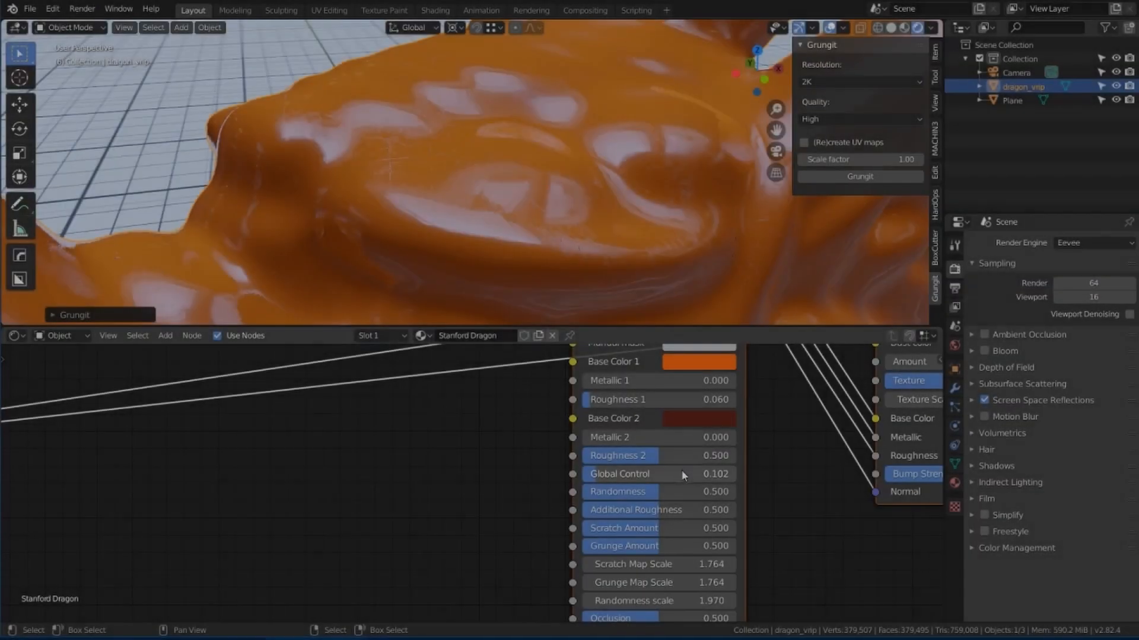
pyautogui.moveTo(691, 509); pyautogui.dragTo(656, 509)
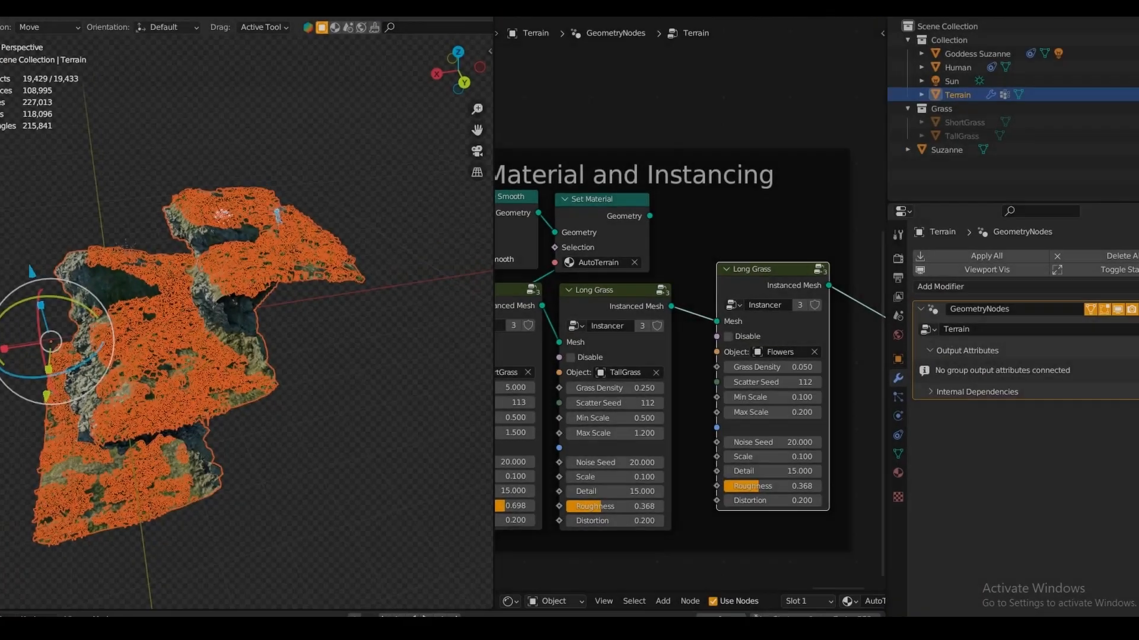
# Change the Long Grass instancer's object from Flowers to Suzanne
pyautogui.click(777, 351)
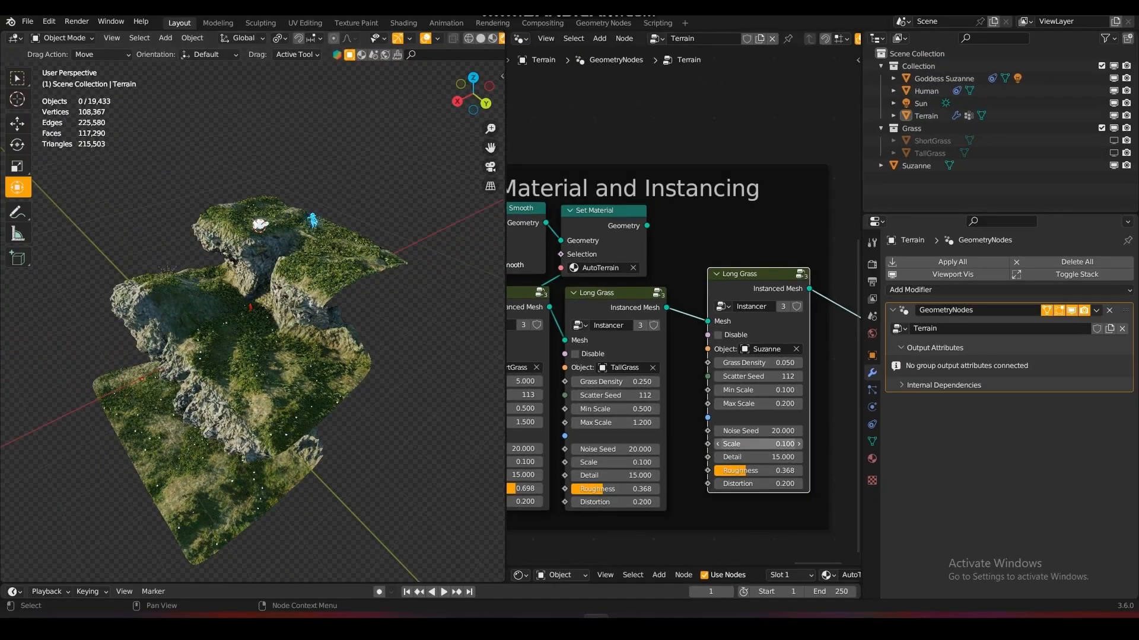
pyautogui.moveTo(758, 391); pyautogui.dragTo(758, 390)
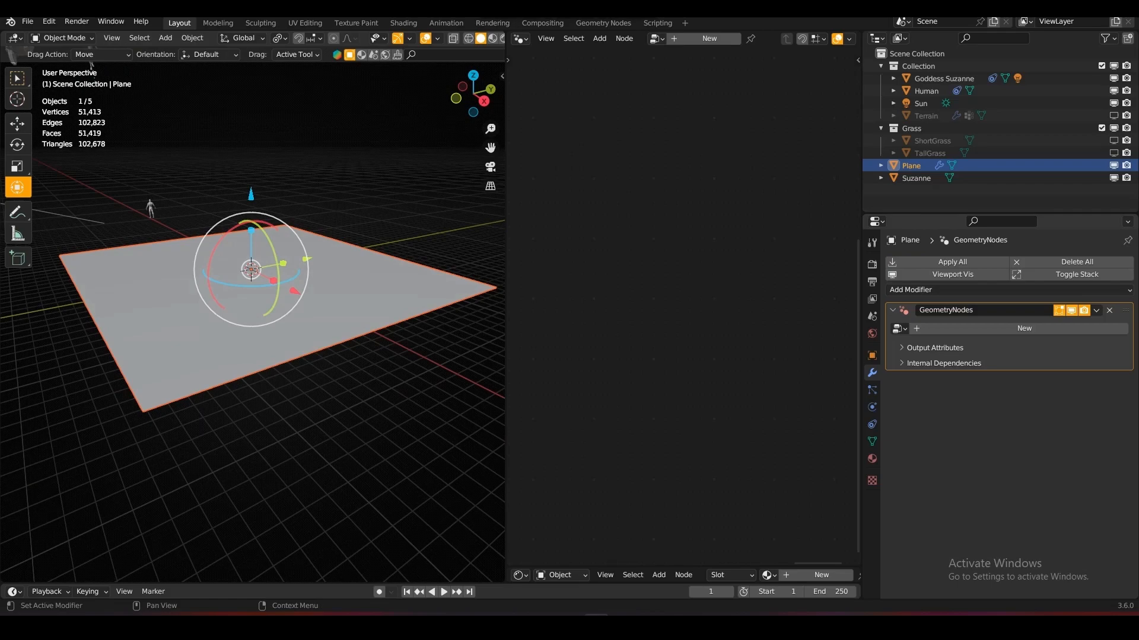
# Assign the Terrain node group to the plane's GeometryNodes modifier and select the resulting terrain
pyautogui.click(898, 327)
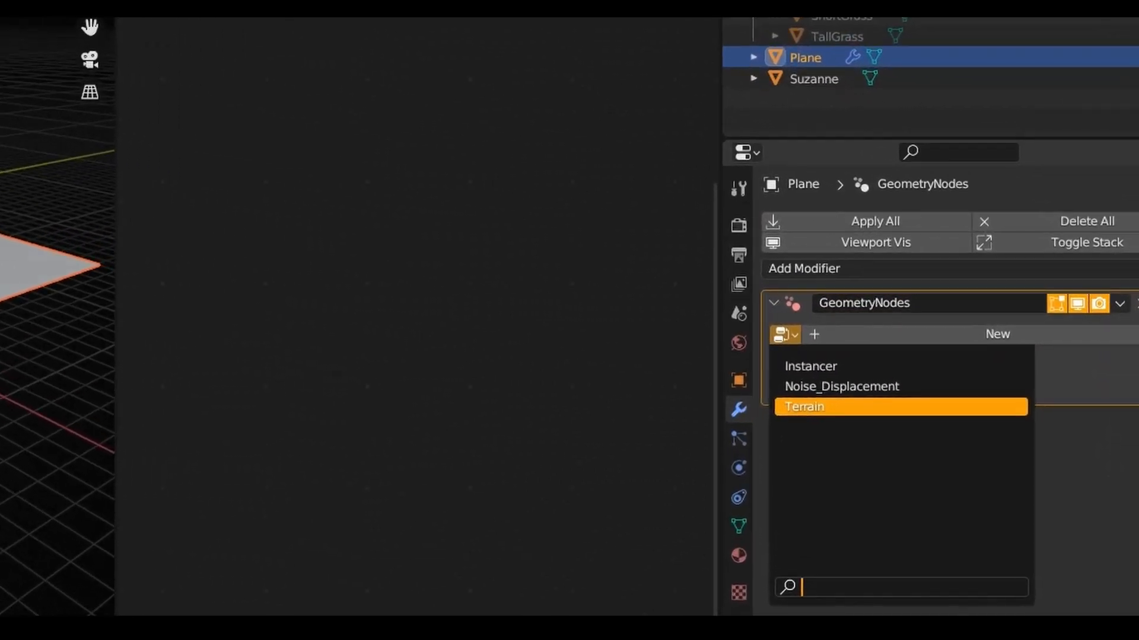
pyautogui.click(804, 407)
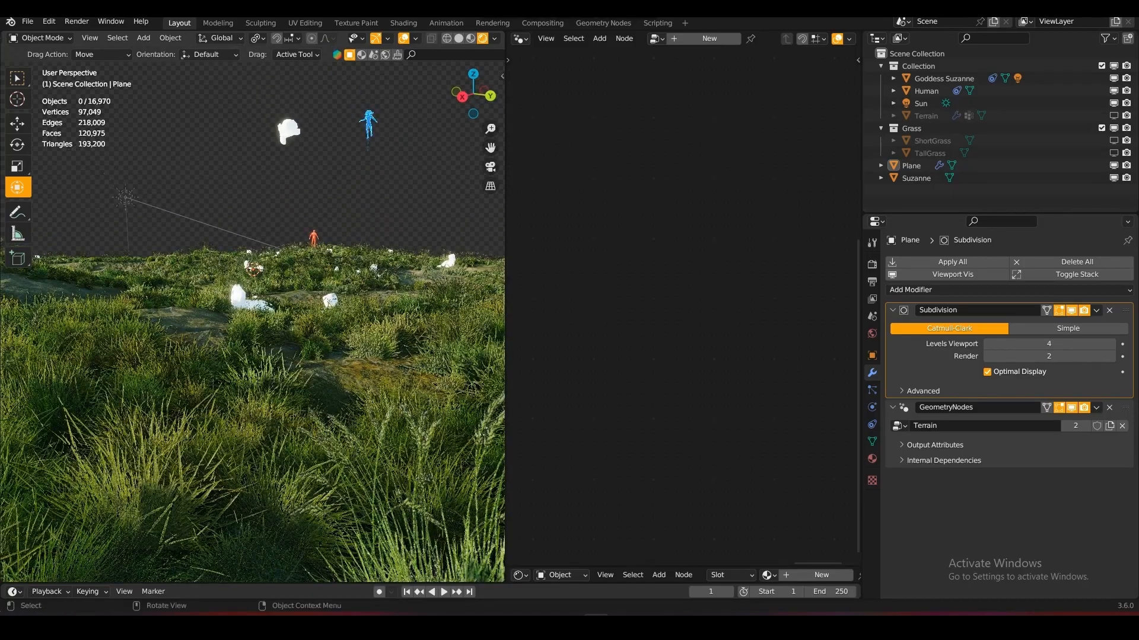
pyautogui.click(909, 166)
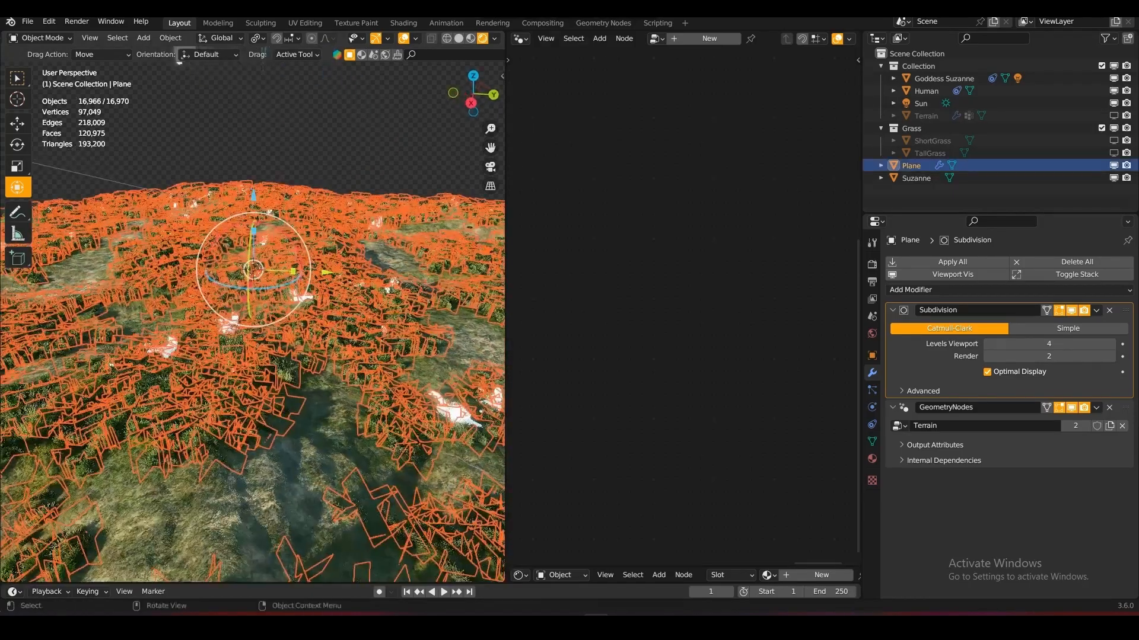